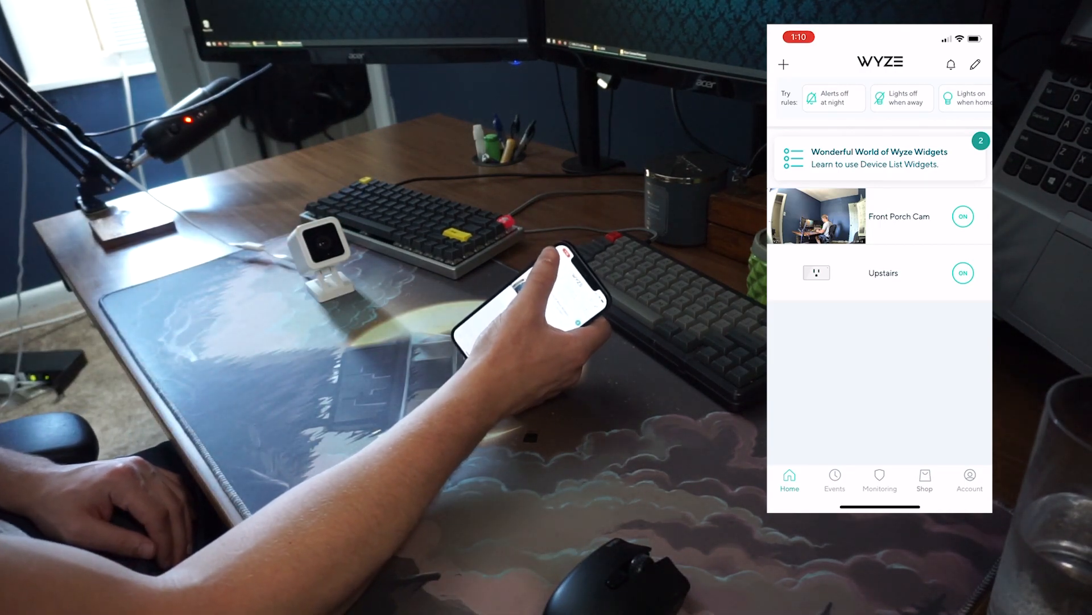
# Add a new device and pick Wyze Cam v3 from the Cameras list.
pyautogui.click(783, 65)
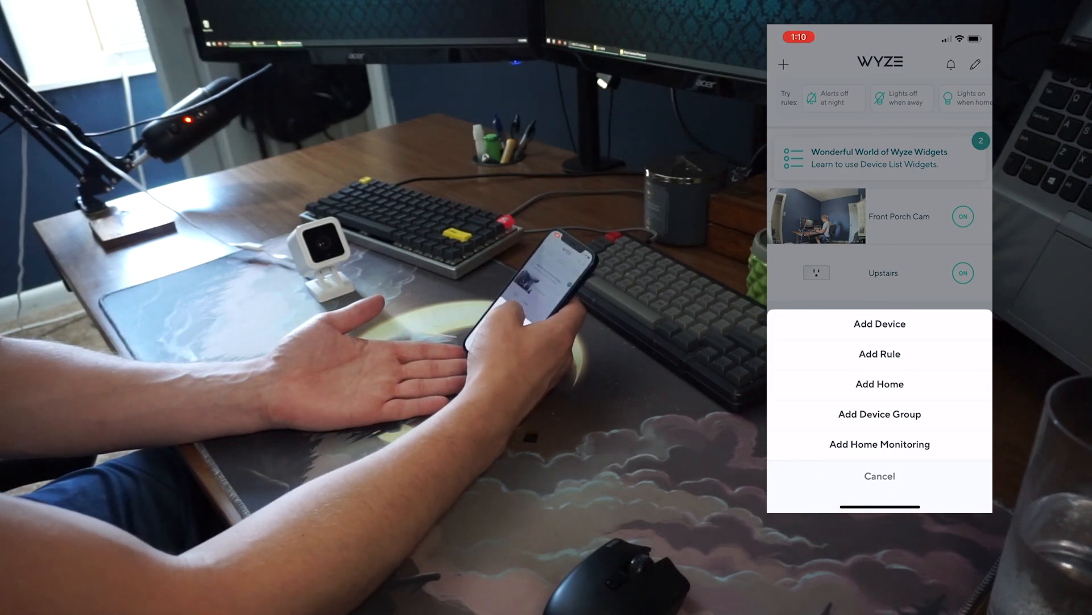
pyautogui.click(879, 323)
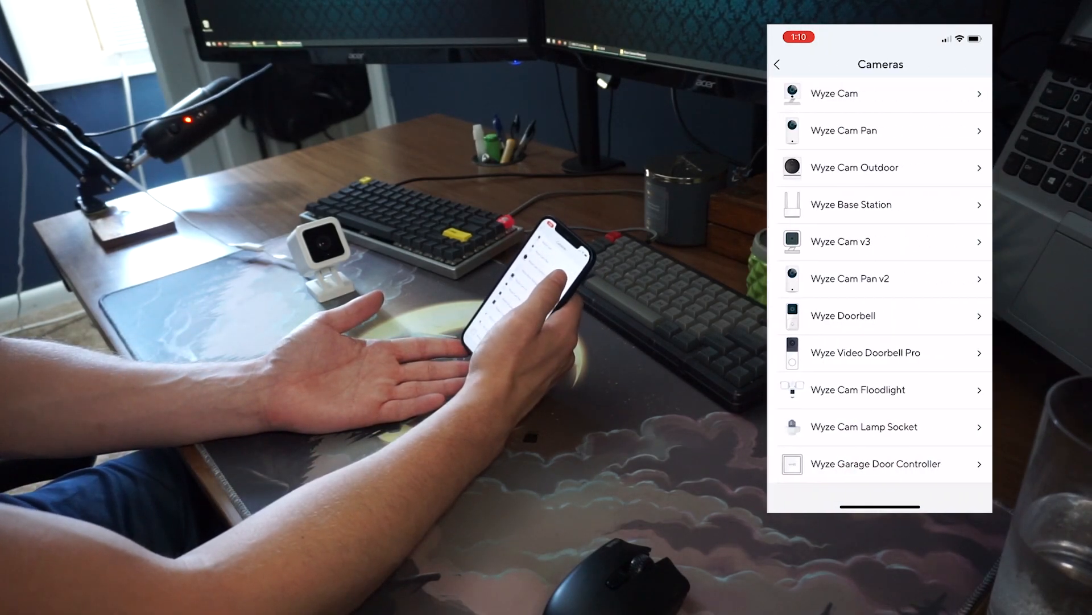
pyautogui.click(881, 241)
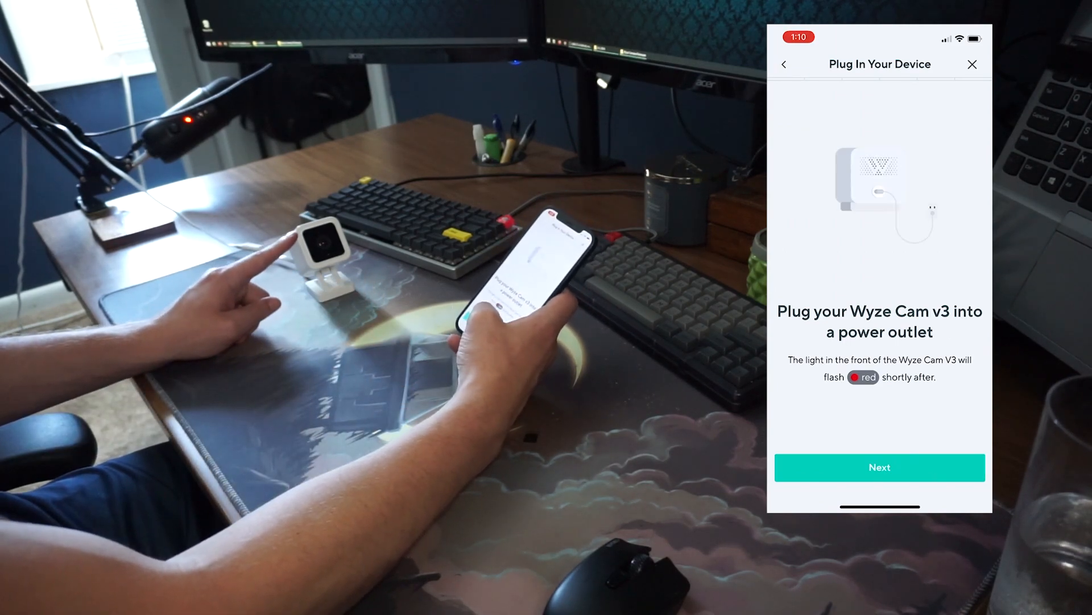
# Confirm the camera is plugged in to advance to the QR scan screen.
pyautogui.click(880, 468)
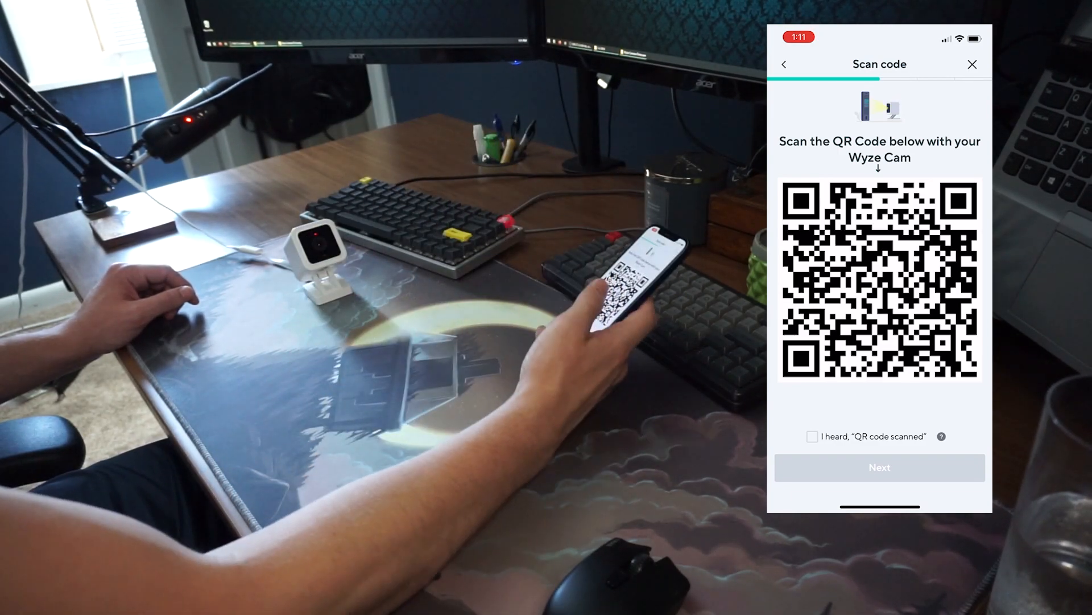
# Tick 'I heard, QR code scanned' and continue to device naming.
pyautogui.click(812, 437)
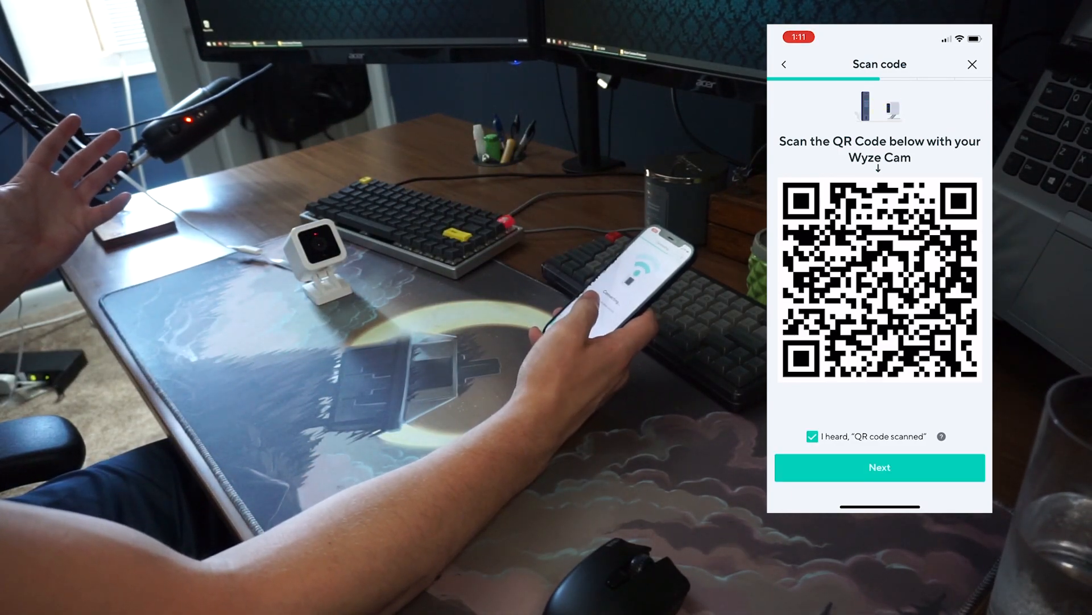
pyautogui.click(879, 467)
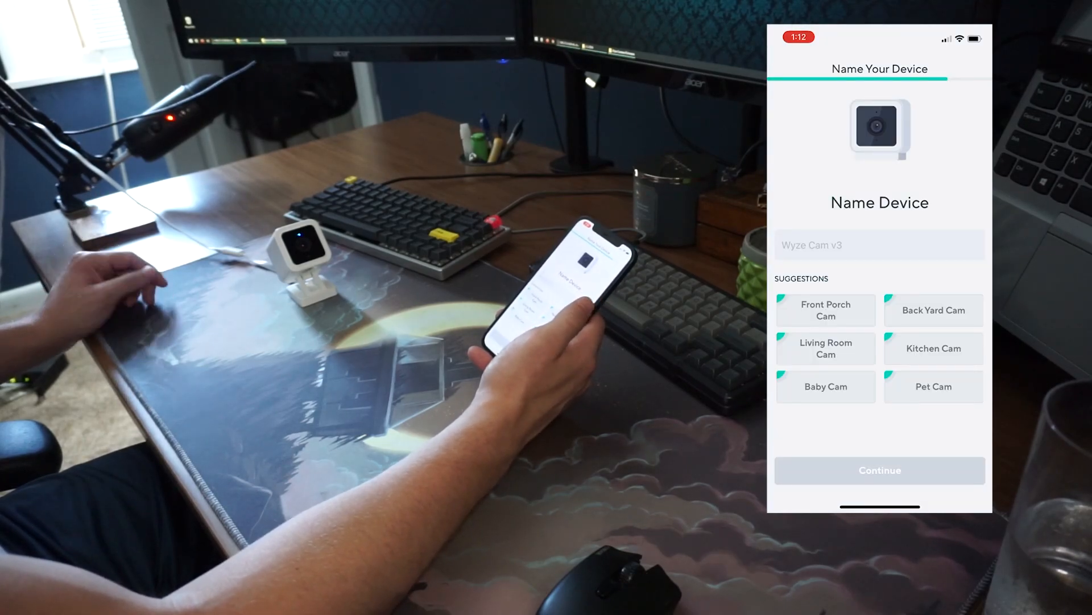
# Name the camera 'Back Yard Cam', choose Outdoor Security, and accept the Cam Plus trial.
pyautogui.click(933, 310)
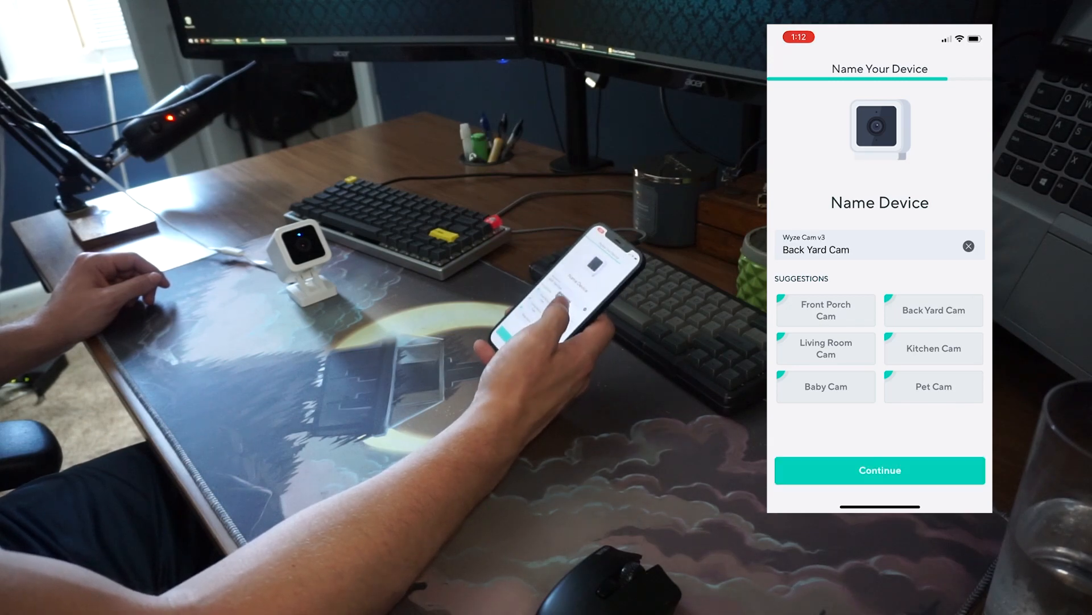
pyautogui.click(879, 469)
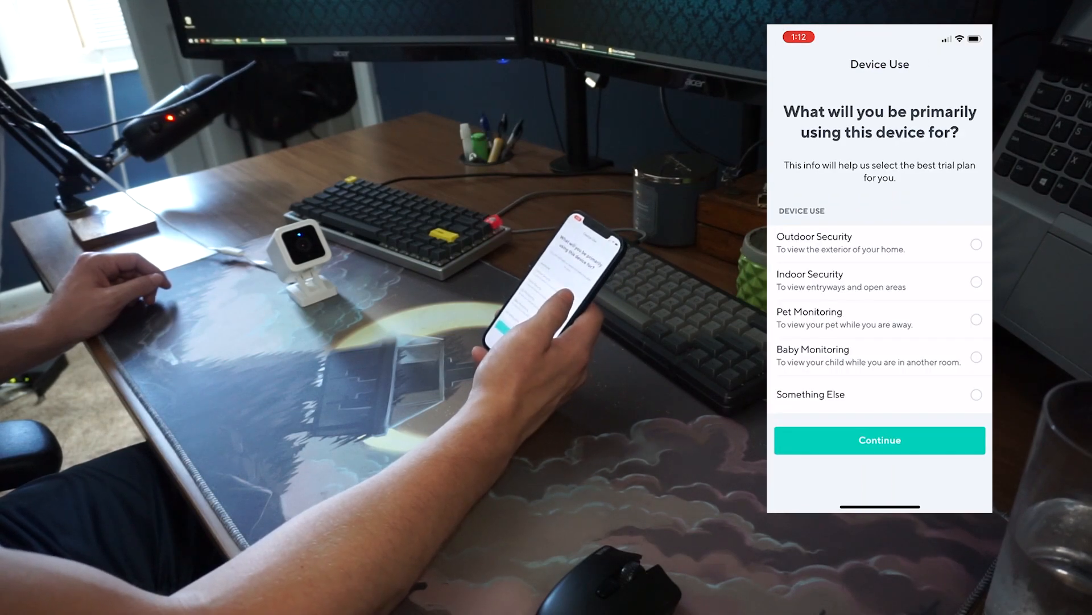
pyautogui.click(975, 244)
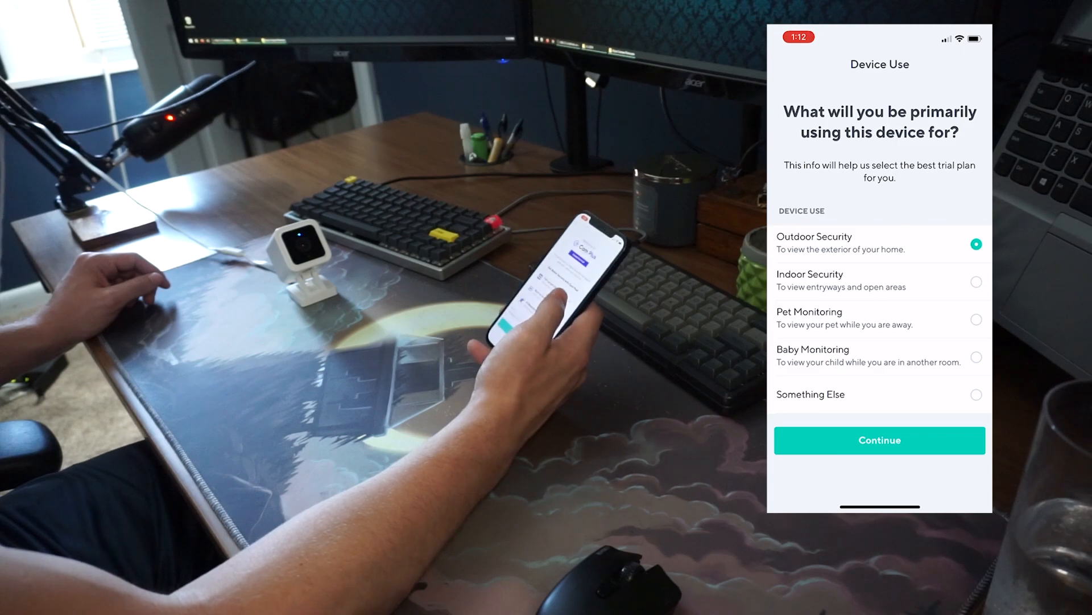
pyautogui.click(879, 439)
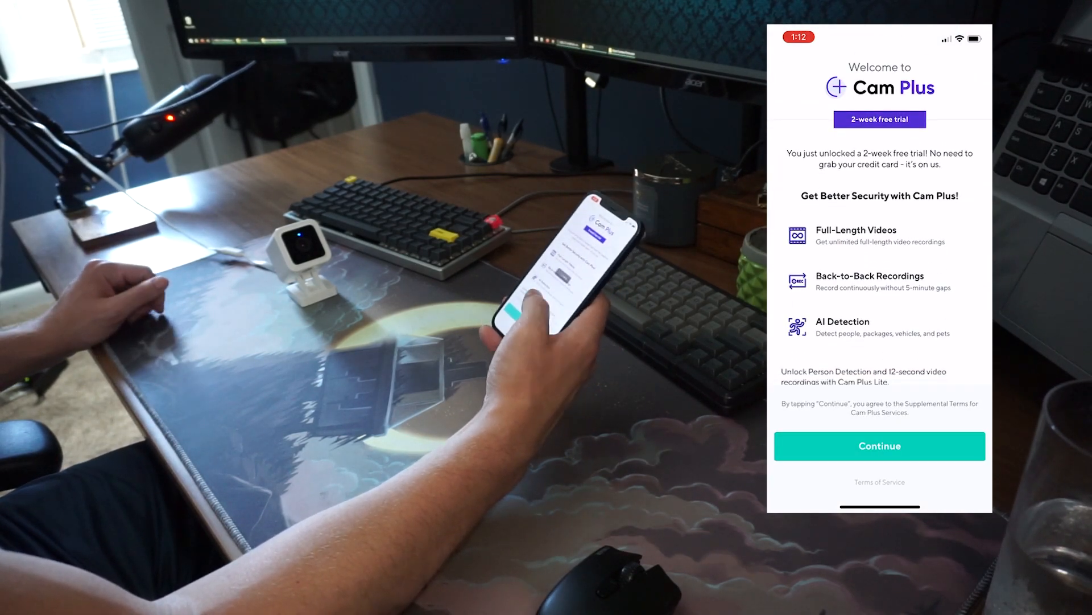
pyautogui.click(879, 446)
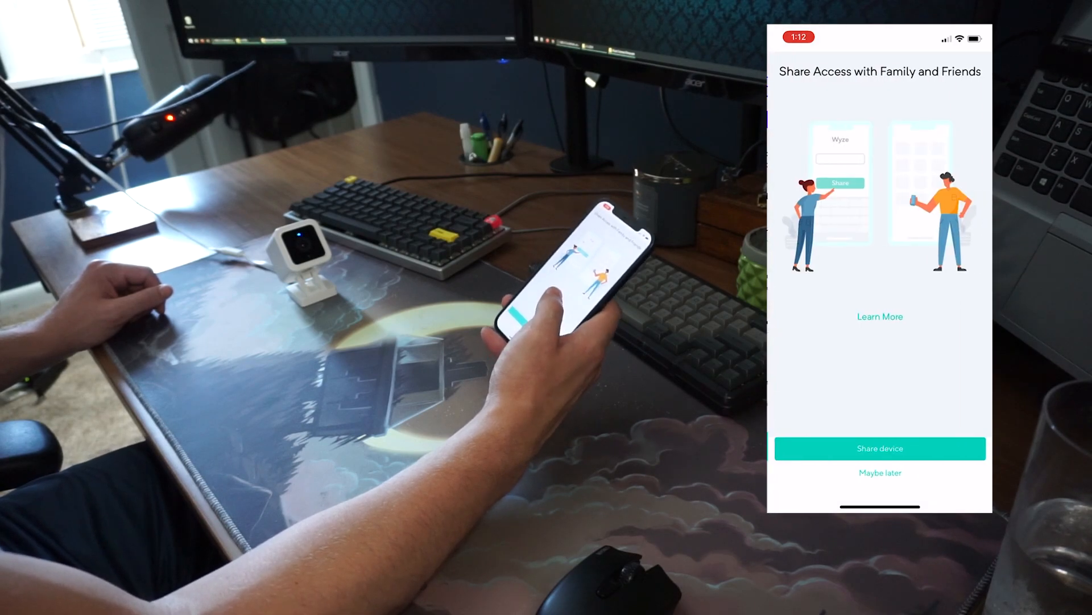